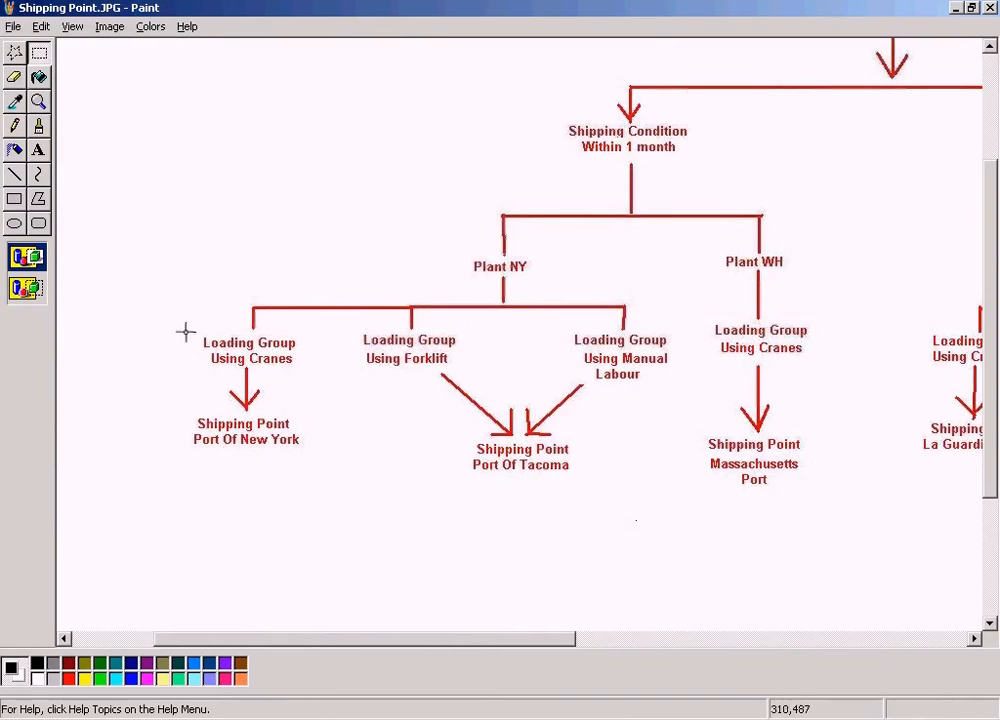
In SPRO, run Define Loading Groups under Shipping Point and Goods Receiving Point Determination.
{"action": "left_click_drag", "start_coordinate": [180, 327], "coordinate": [473, 375]}
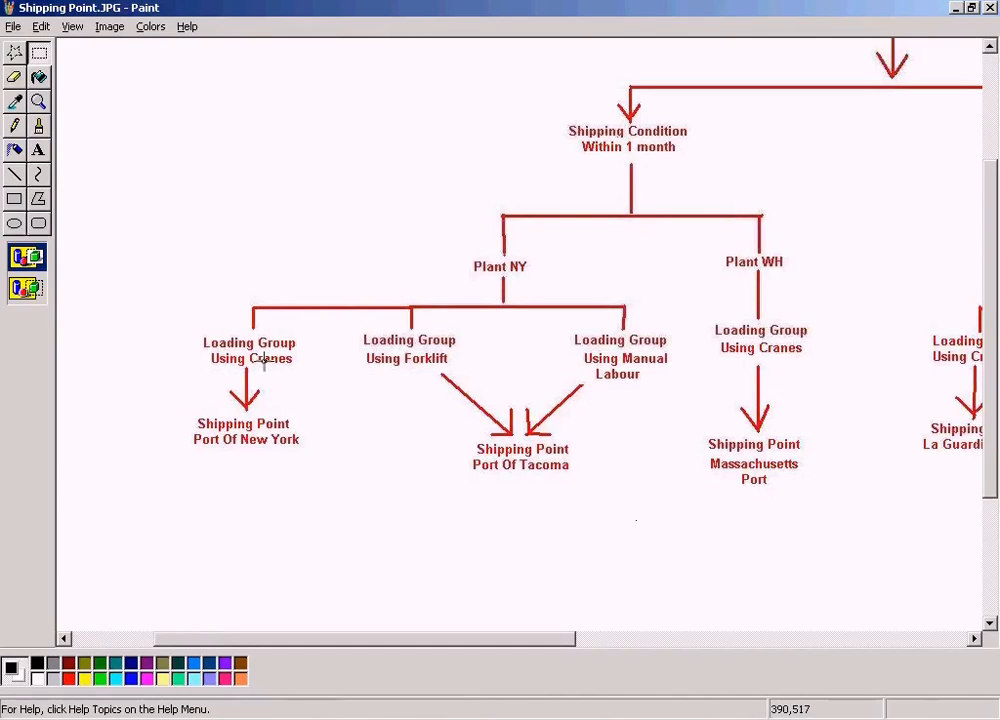
{"action": "mouse_move", "coordinate": [425, 388]}
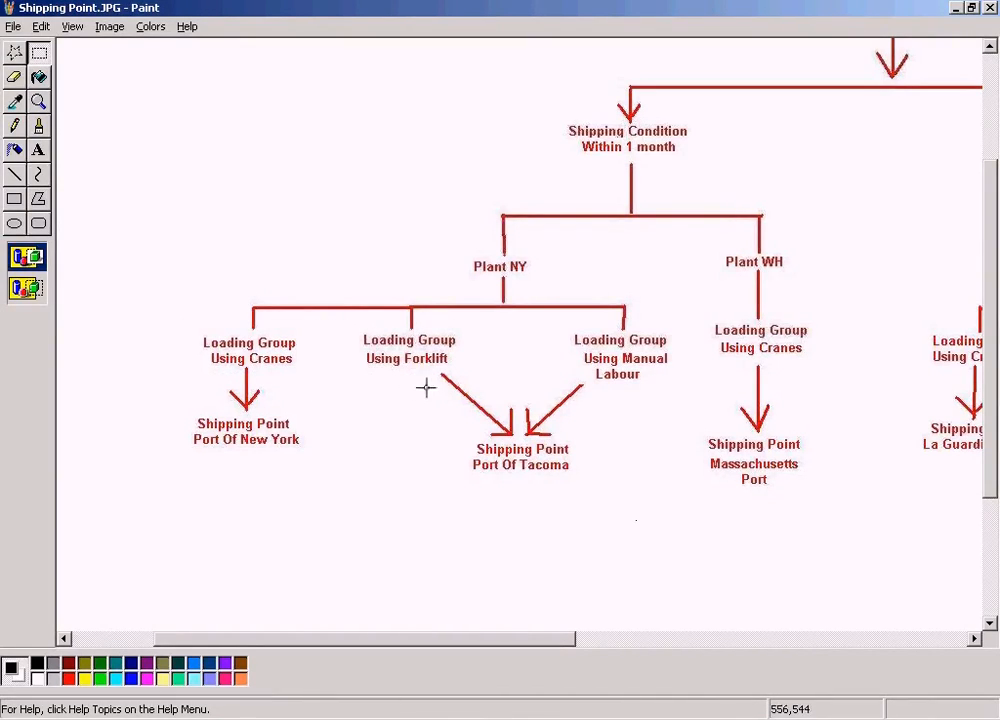
{"action": "mouse_move", "coordinate": [515, 478]}
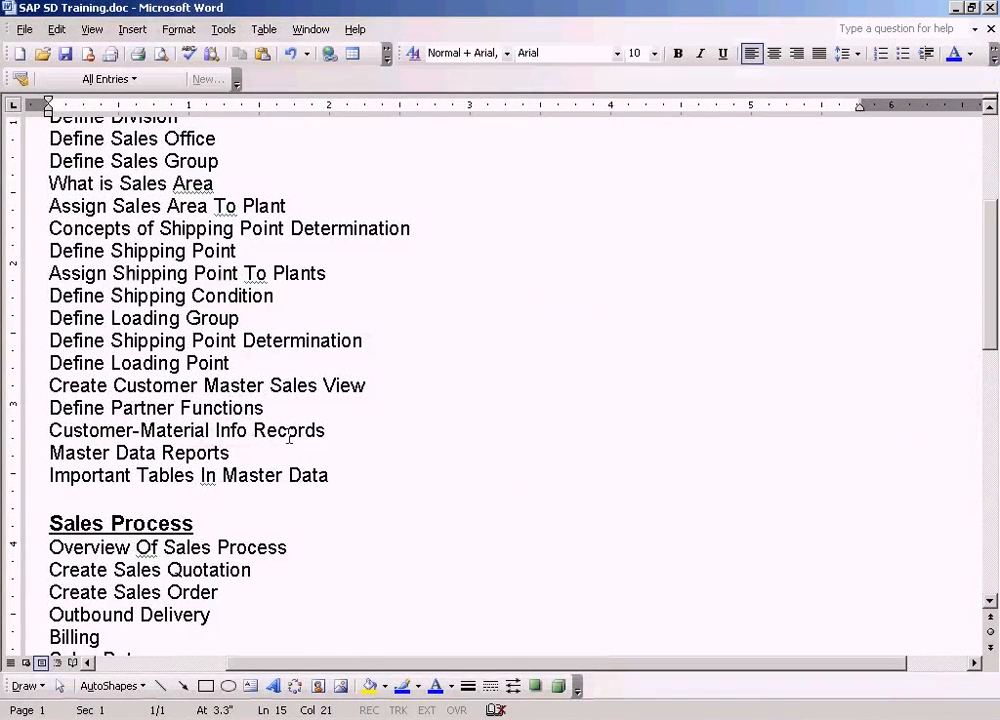
{"action": "triple_click", "coordinate": [143, 318]}
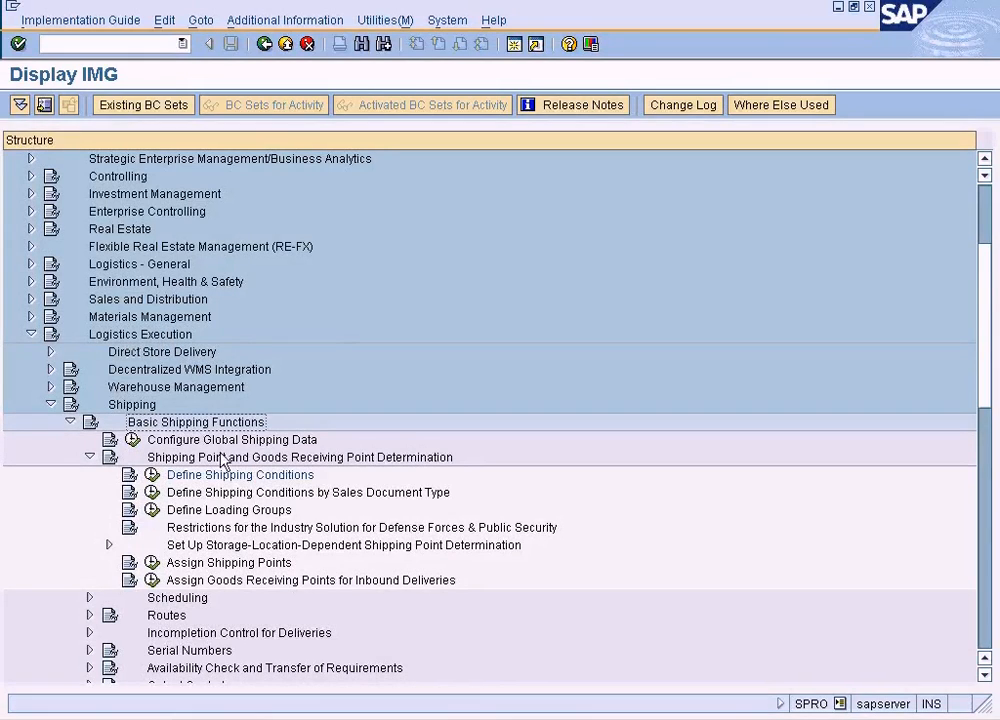
{"action": "left_click", "coordinate": [299, 457]}
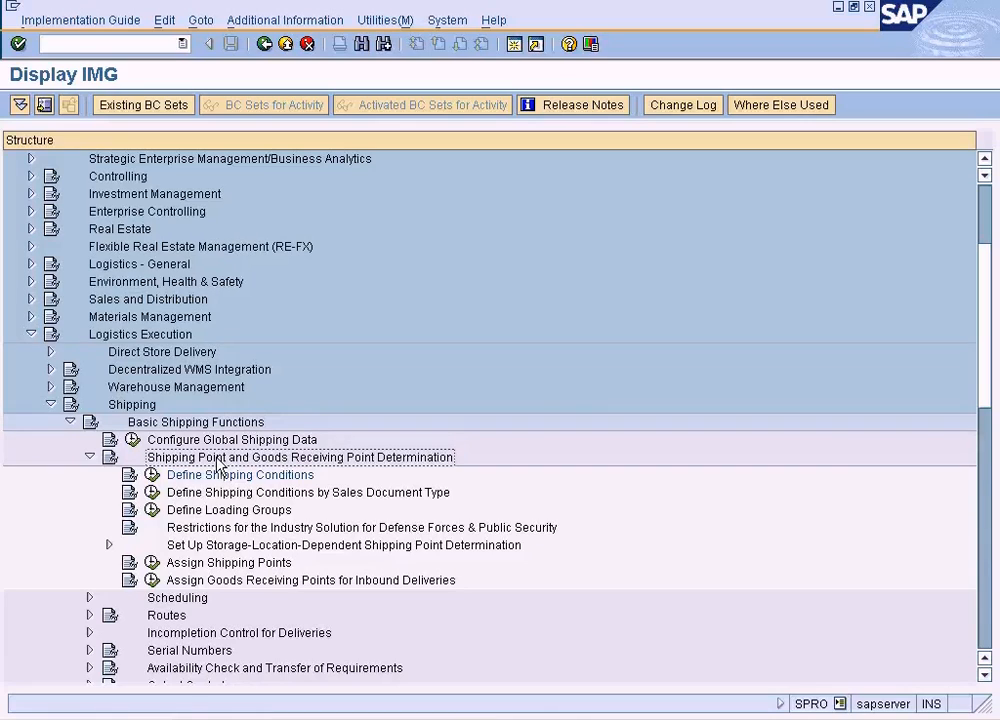
{"action": "left_click", "coordinate": [229, 510]}
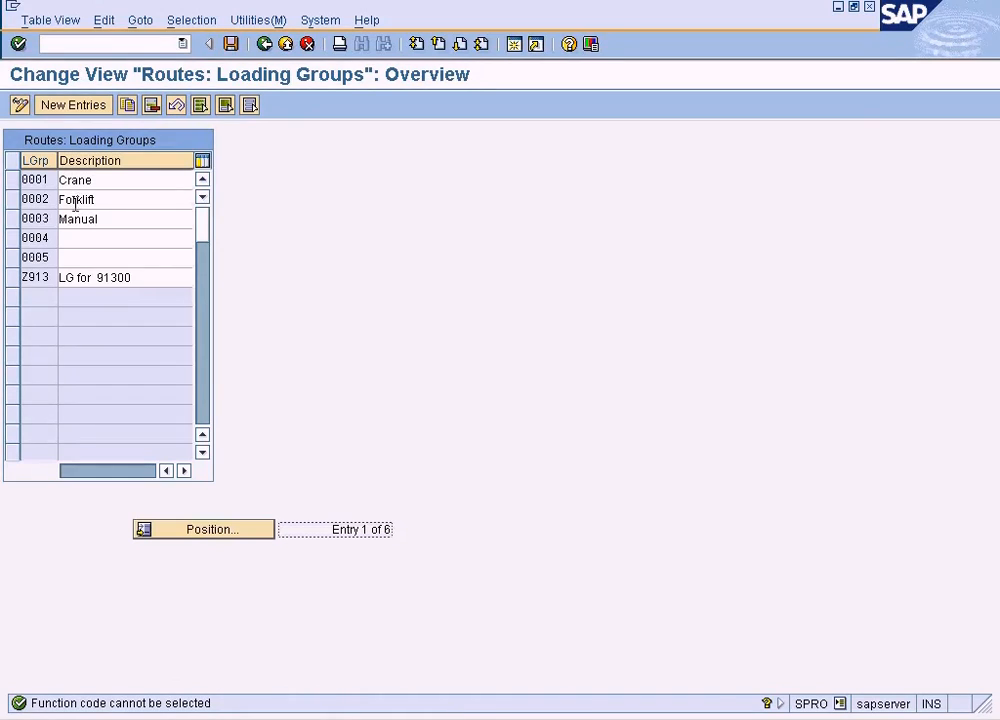
{"action": "mouse_move", "coordinate": [72, 104]}
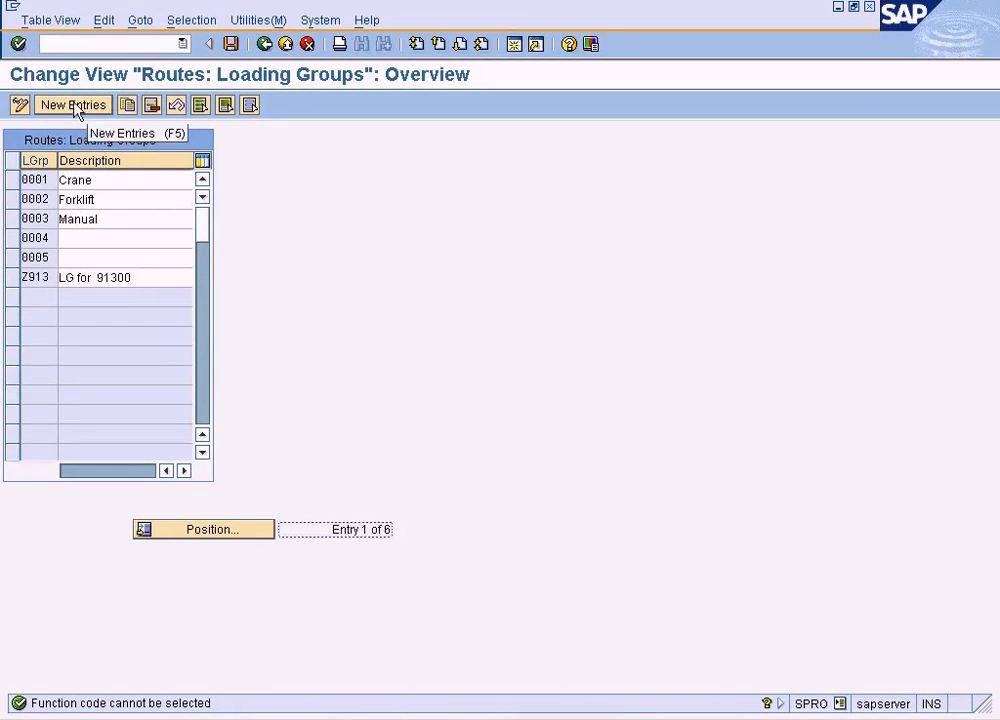
Add new loading group entries ZCRA 'Using Crane' and ZFOR 'Using Forklift'.
{"action": "left_click", "coordinate": [72, 104]}
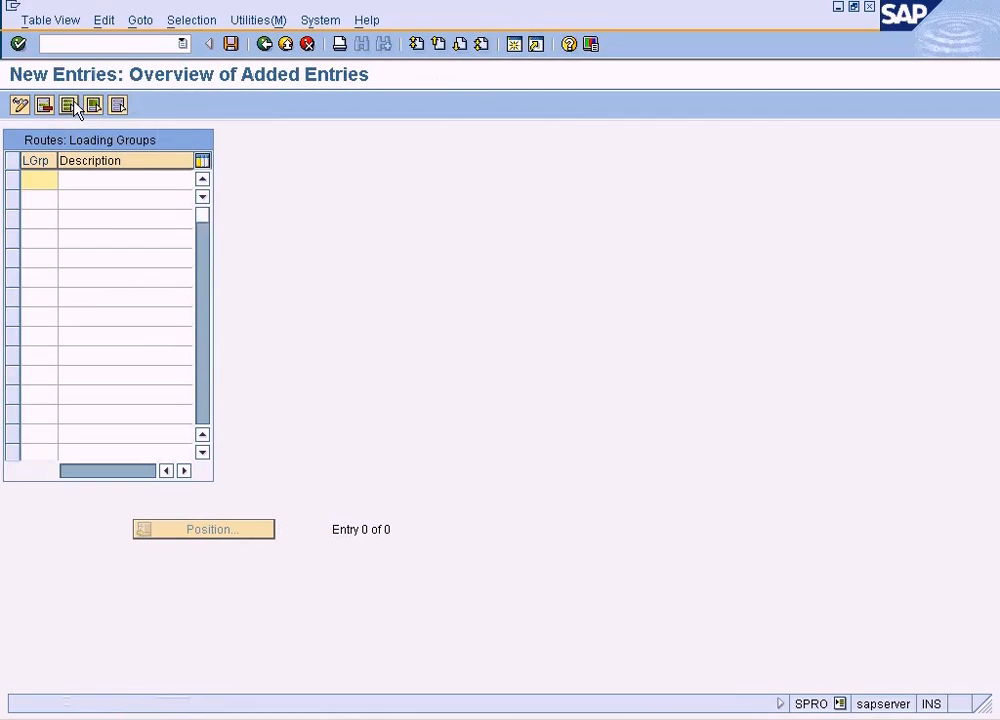
{"action": "type", "text": "ZCe"}
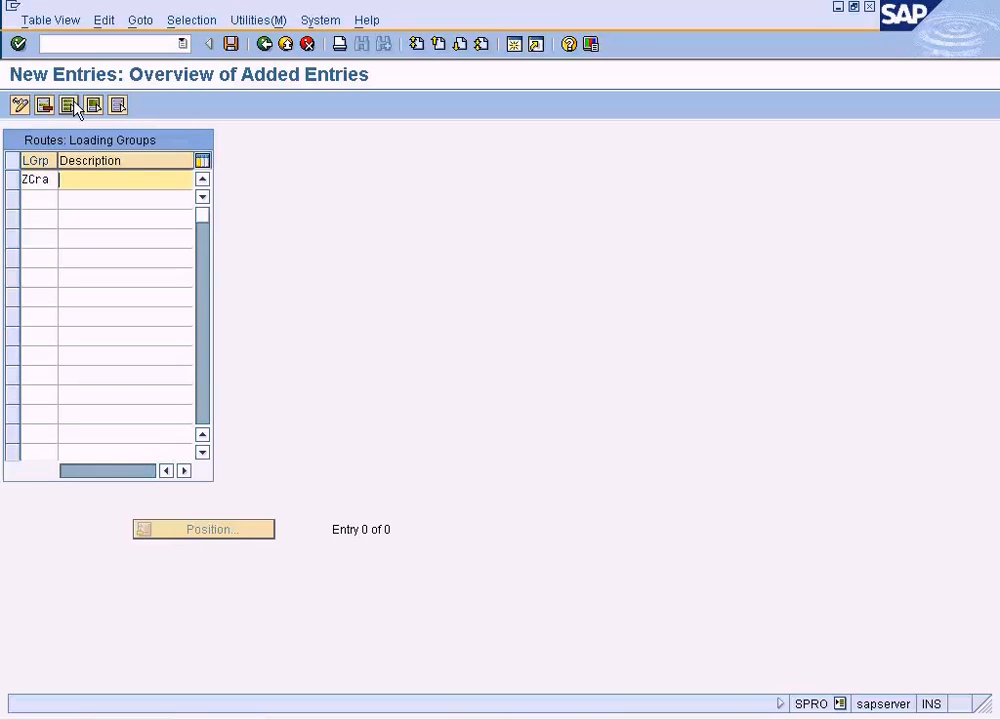
{"action": "type", "text": "C"}
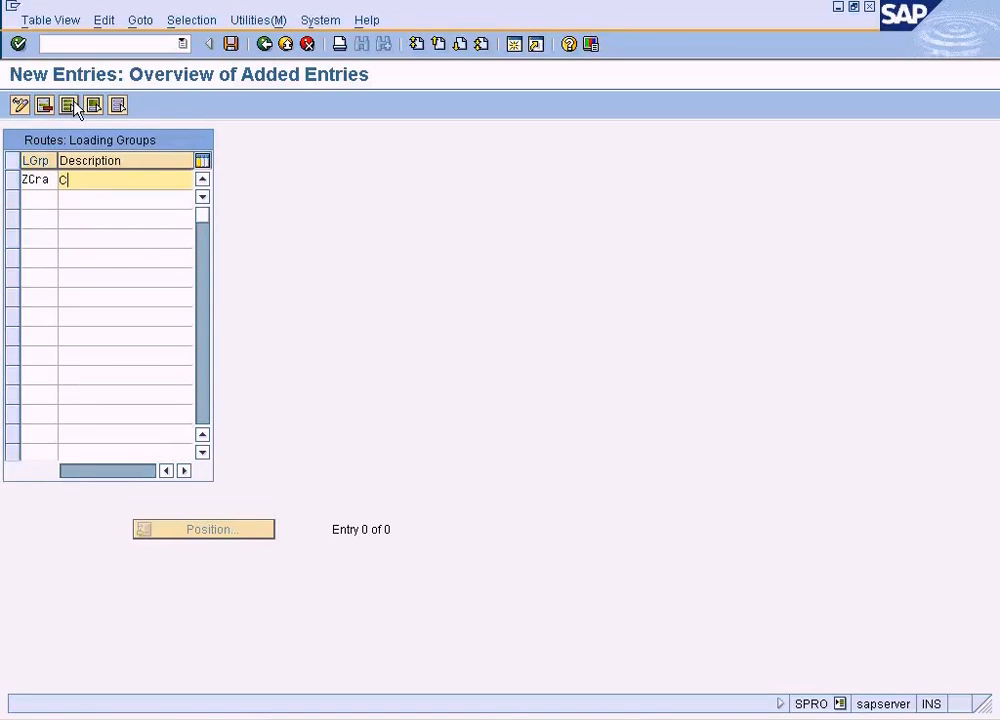
{"action": "type", "text": "Using Crane"}
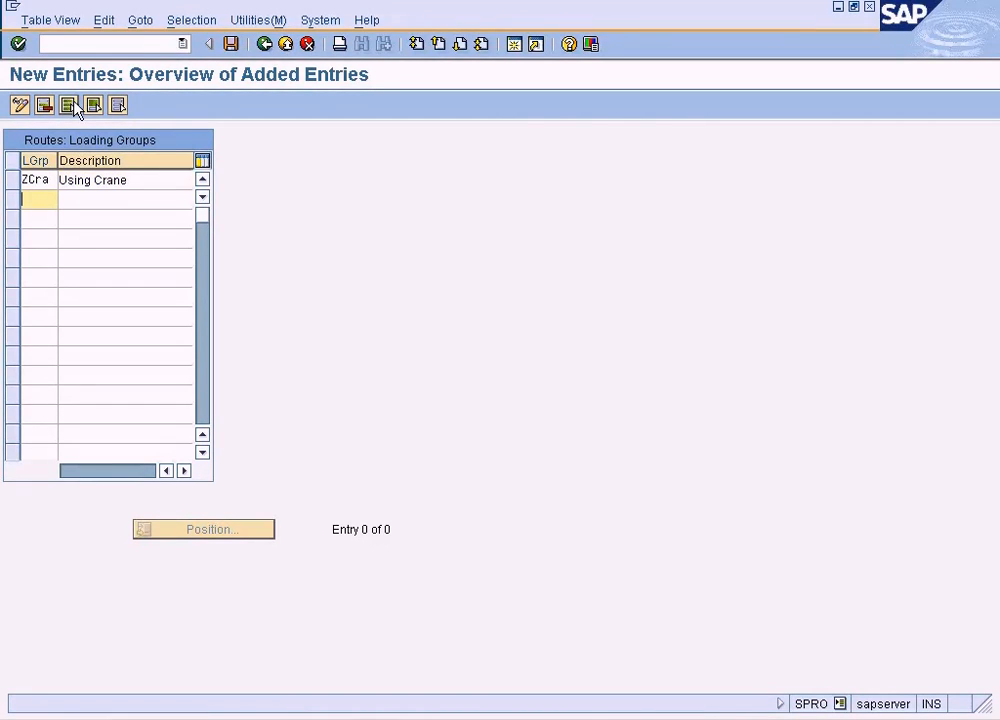
{"action": "type", "text": "Z"}
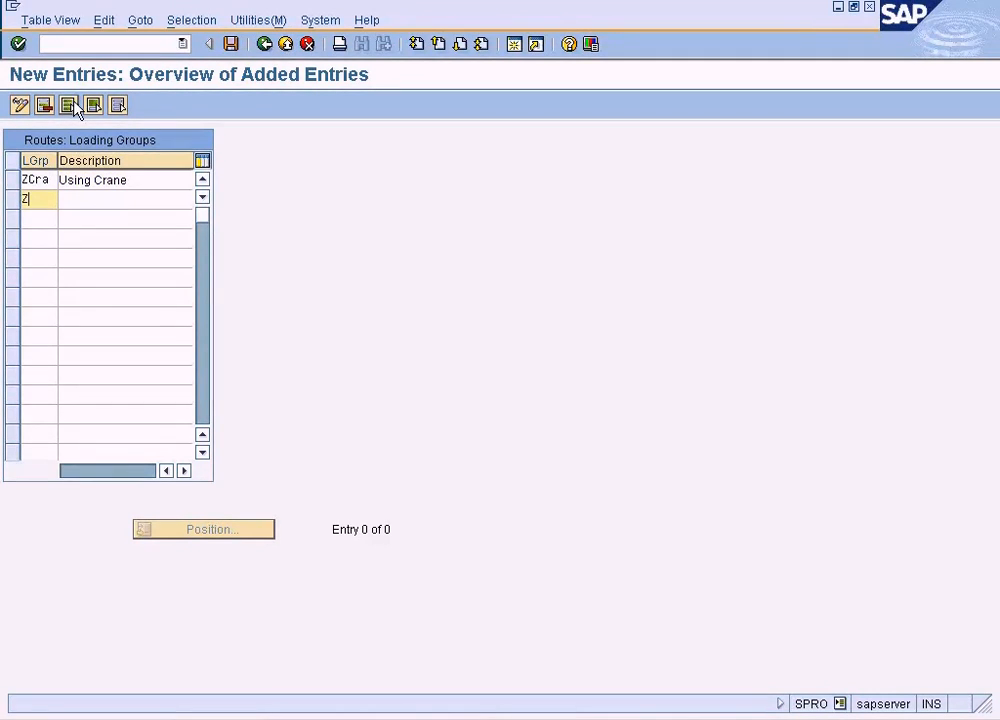
{"action": "type", "text": "For"}
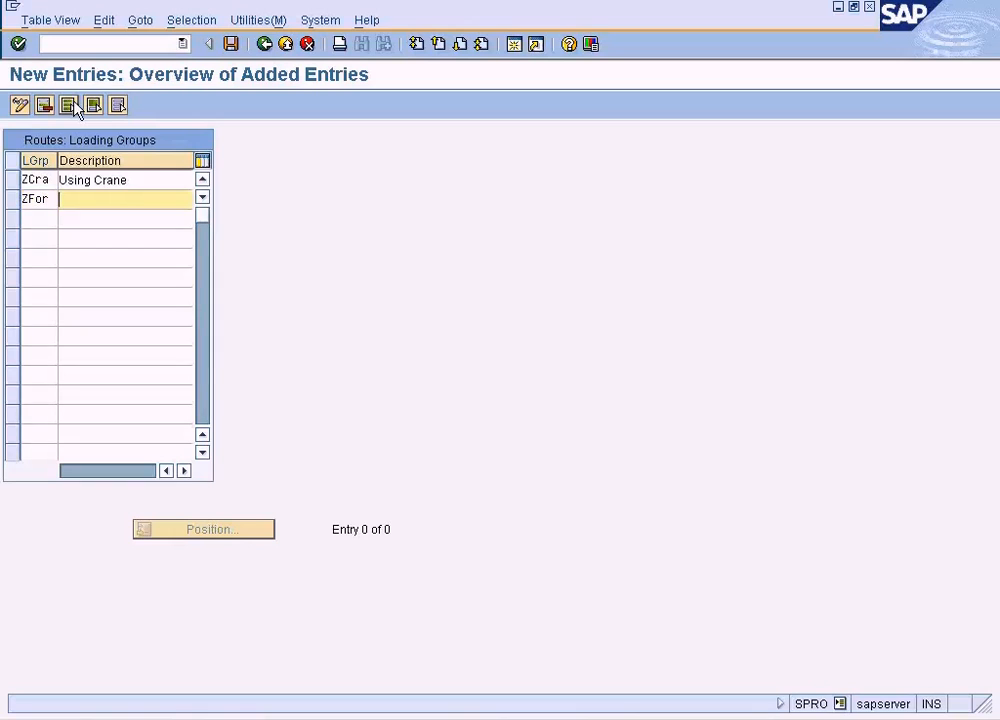
{"action": "type", "text": "For"}
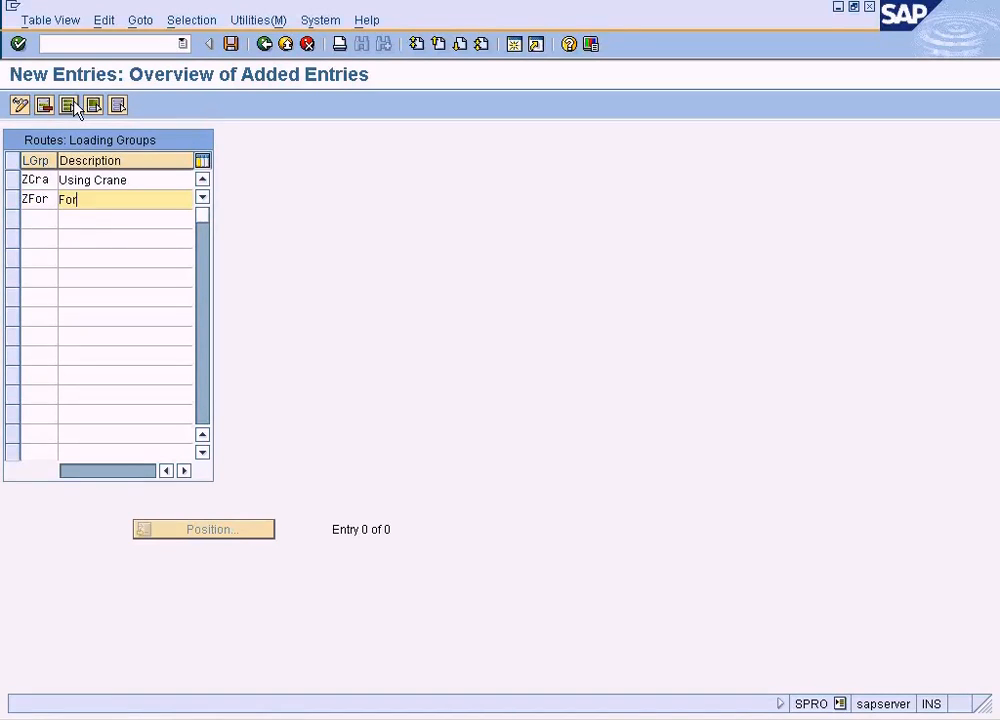
{"action": "type", "text": "Using F"}
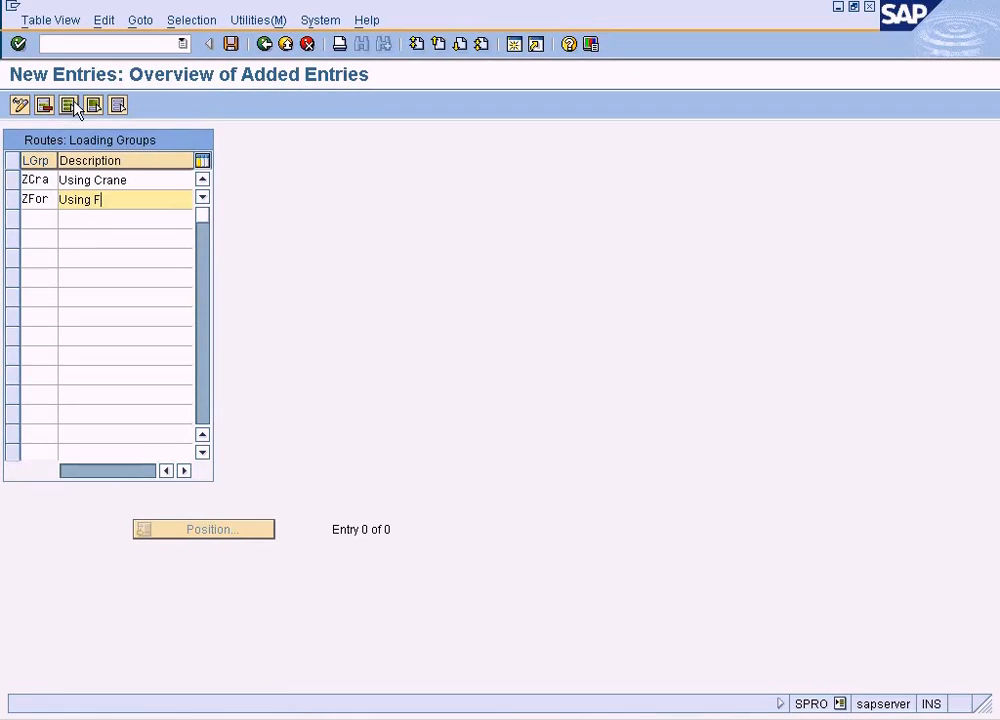
{"action": "type", "text": "orklift"}
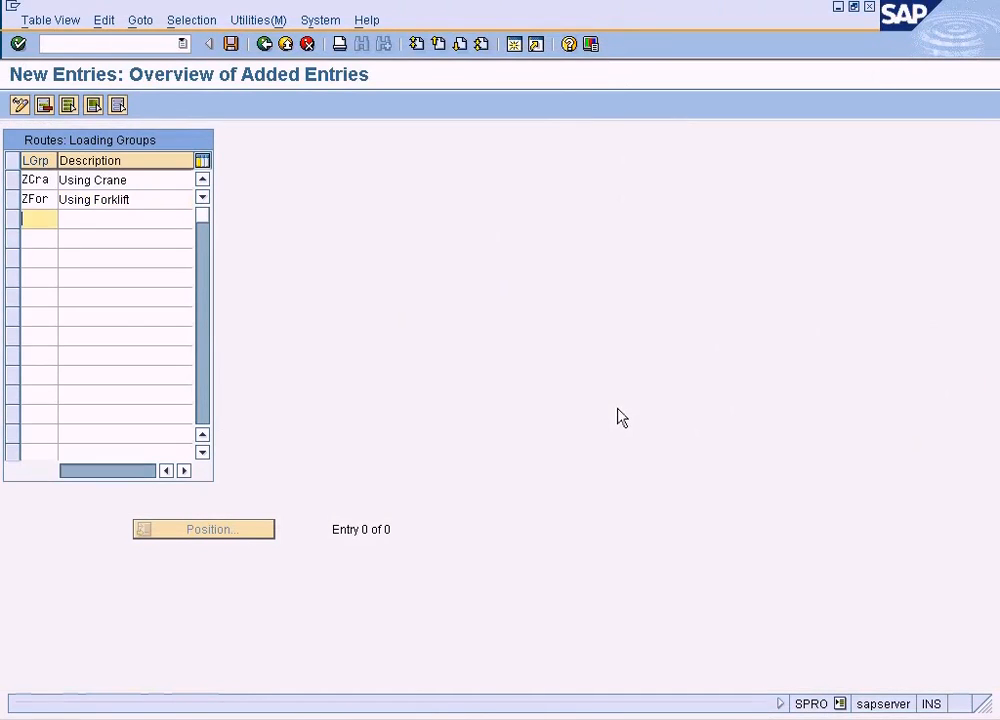
Add ZMAN 'Using Manual Labour', then confirm and save the three loading groups.
{"action": "type", "text": "ZMAN"}
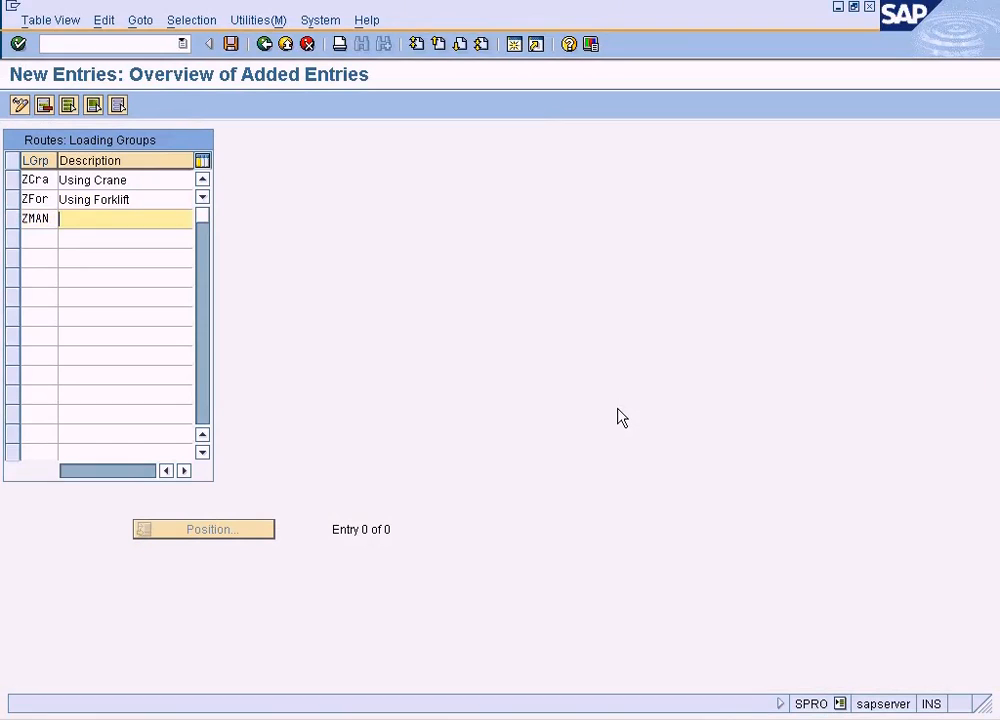
{"action": "type", "text": "Using Manu"}
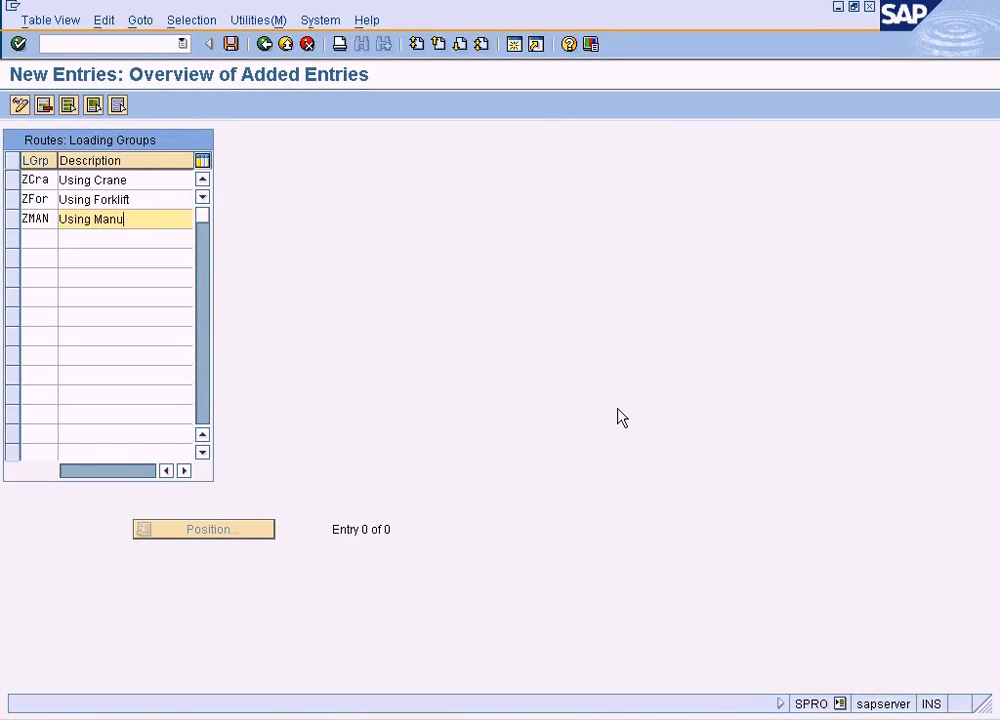
{"action": "key", "text": "Enter"}
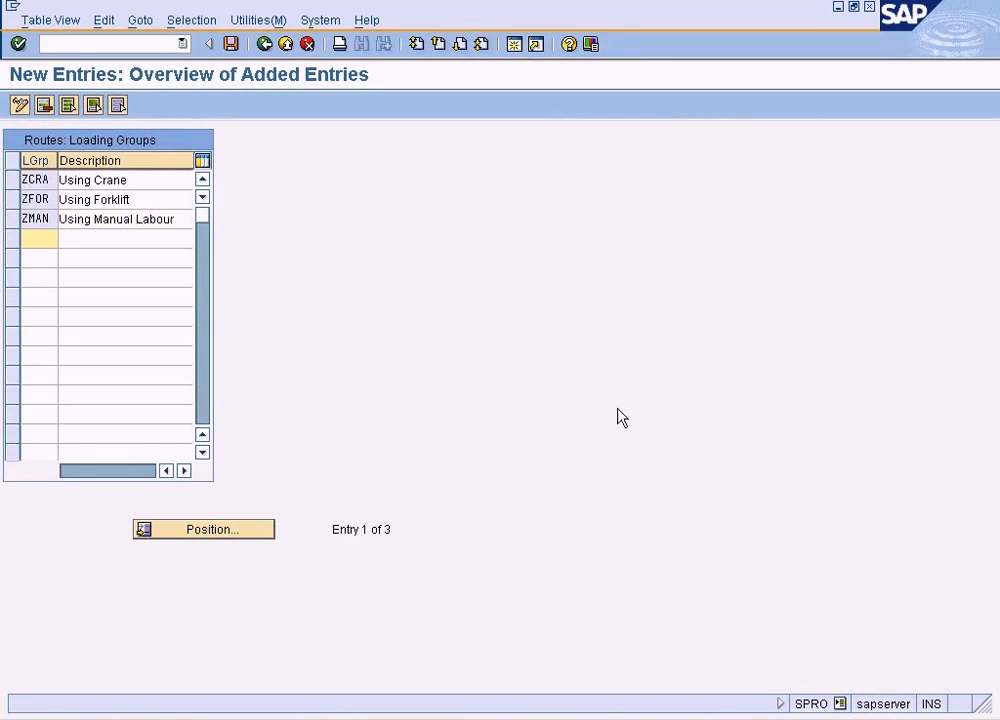
{"action": "left_click", "coordinate": [230, 44]}
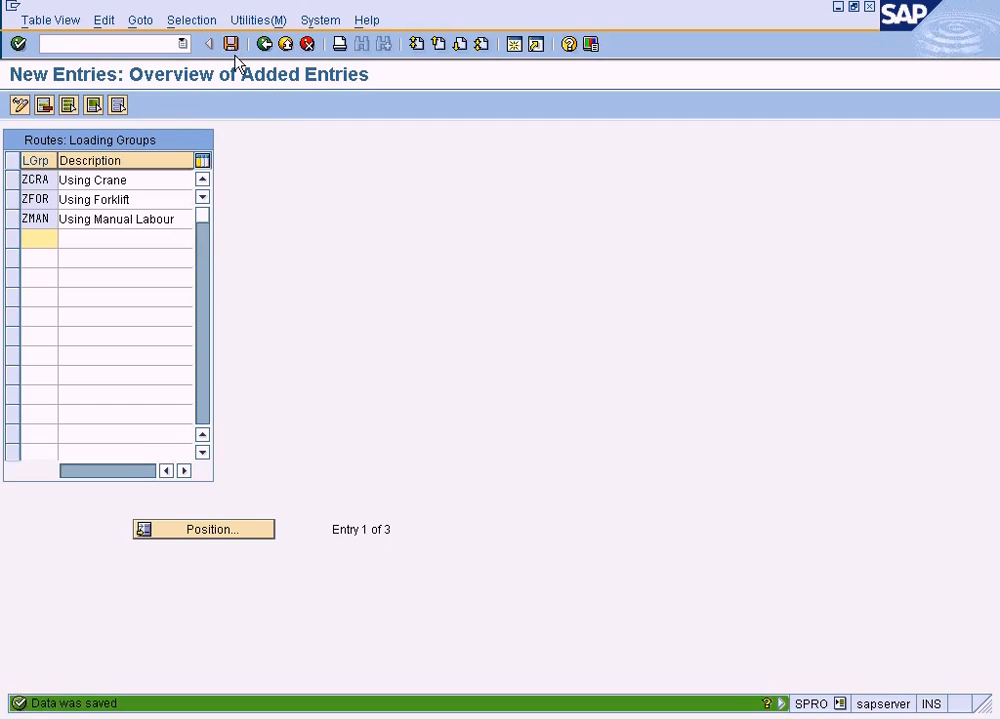
{"action": "left_click", "coordinate": [263, 43]}
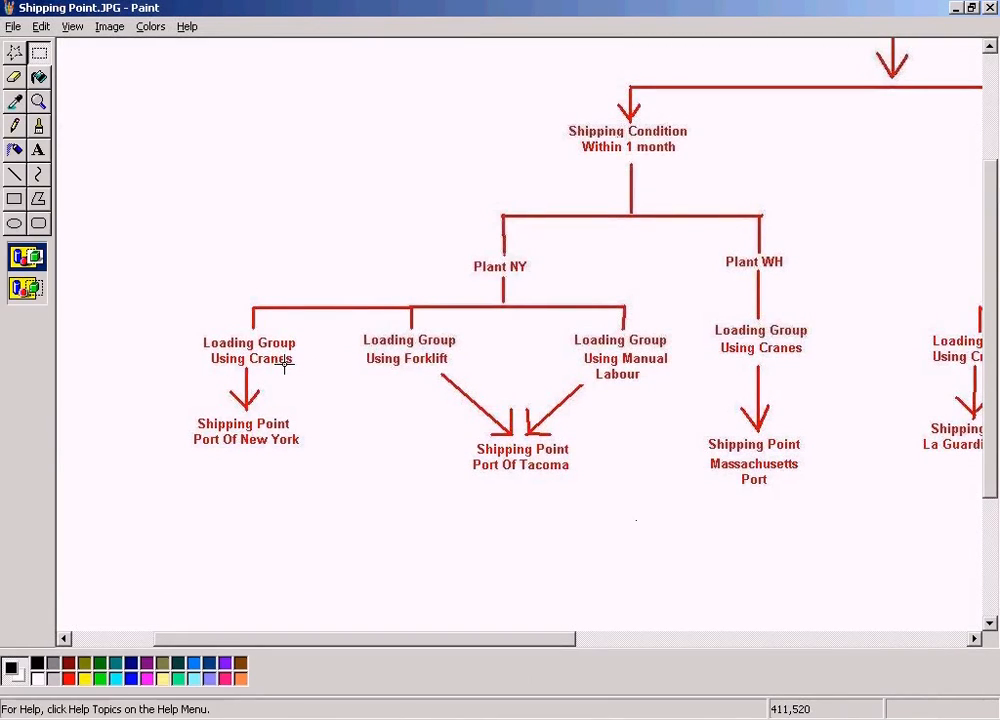
{"action": "mouse_move", "coordinate": [437, 590]}
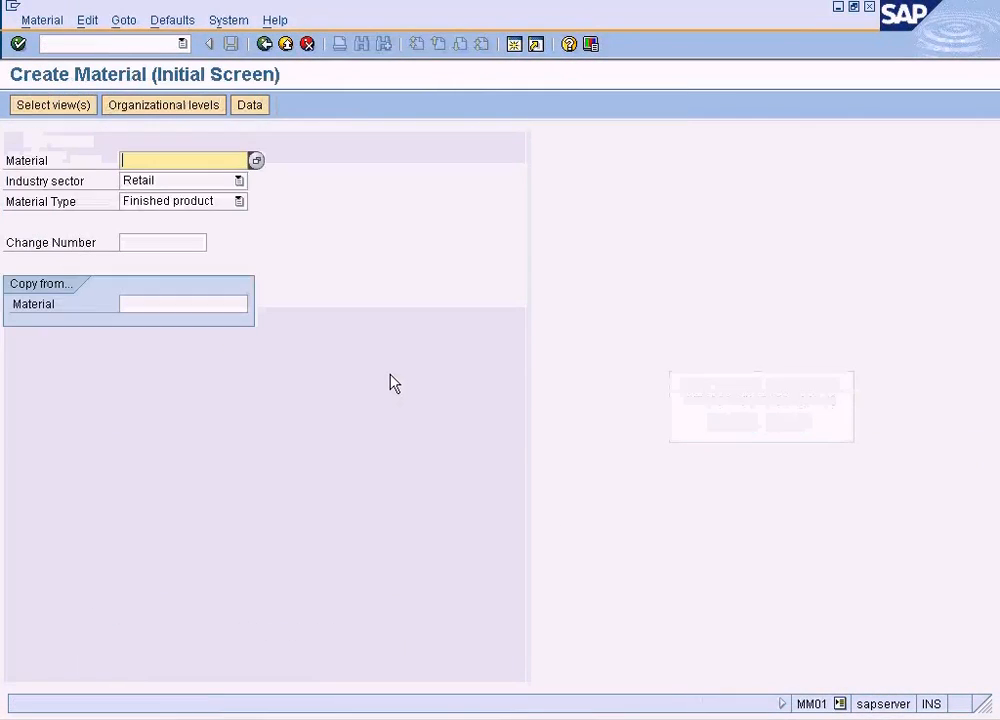
Create material 1247 with the Sales: General/Plant Data view for plant NY.
{"action": "type", "text": "12"}
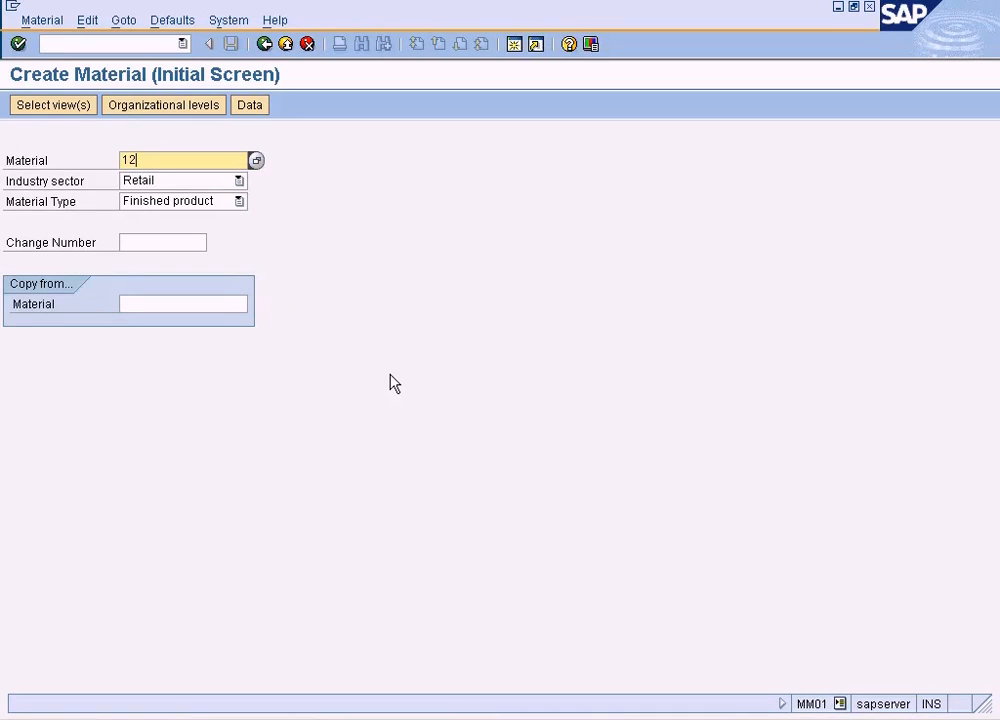
{"action": "type", "text": "47"}
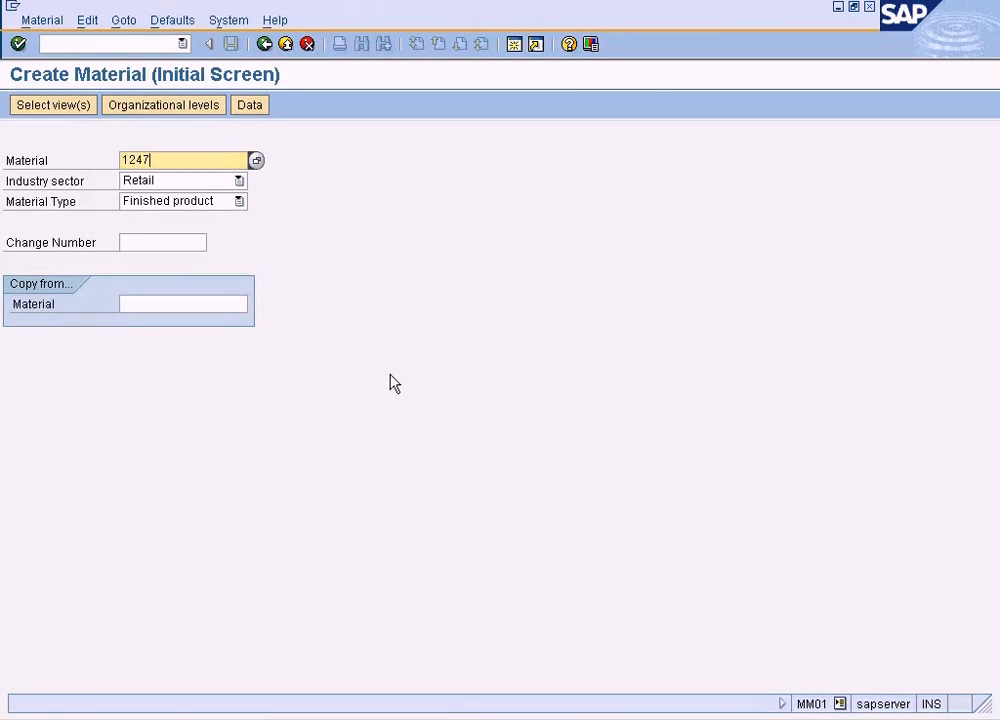
{"action": "left_click", "coordinate": [52, 104]}
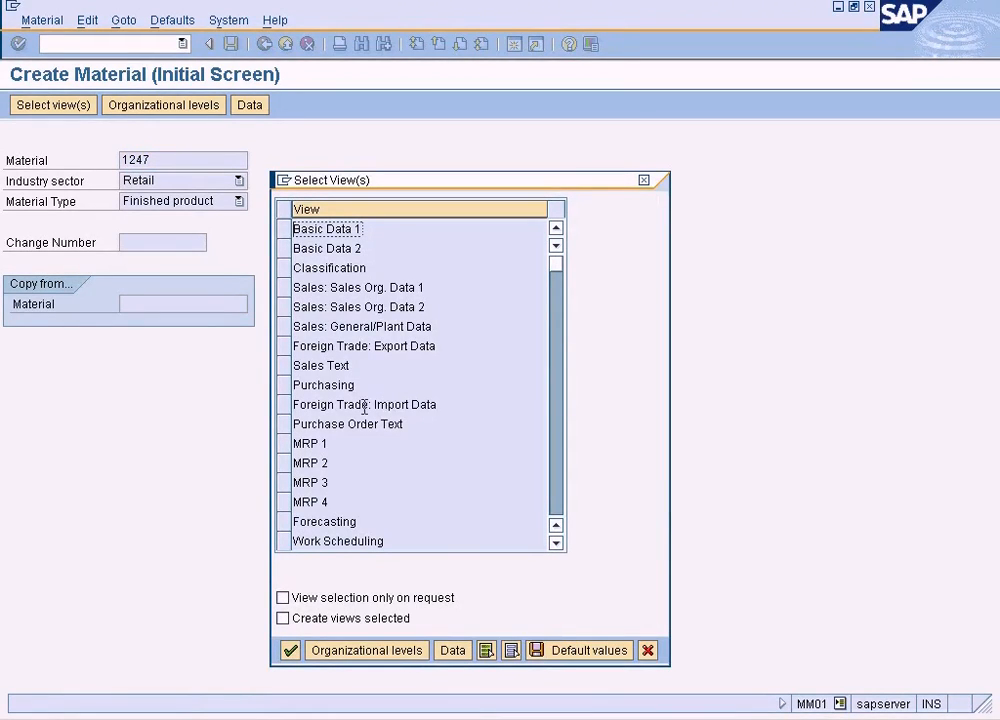
{"action": "mouse_move", "coordinate": [382, 393]}
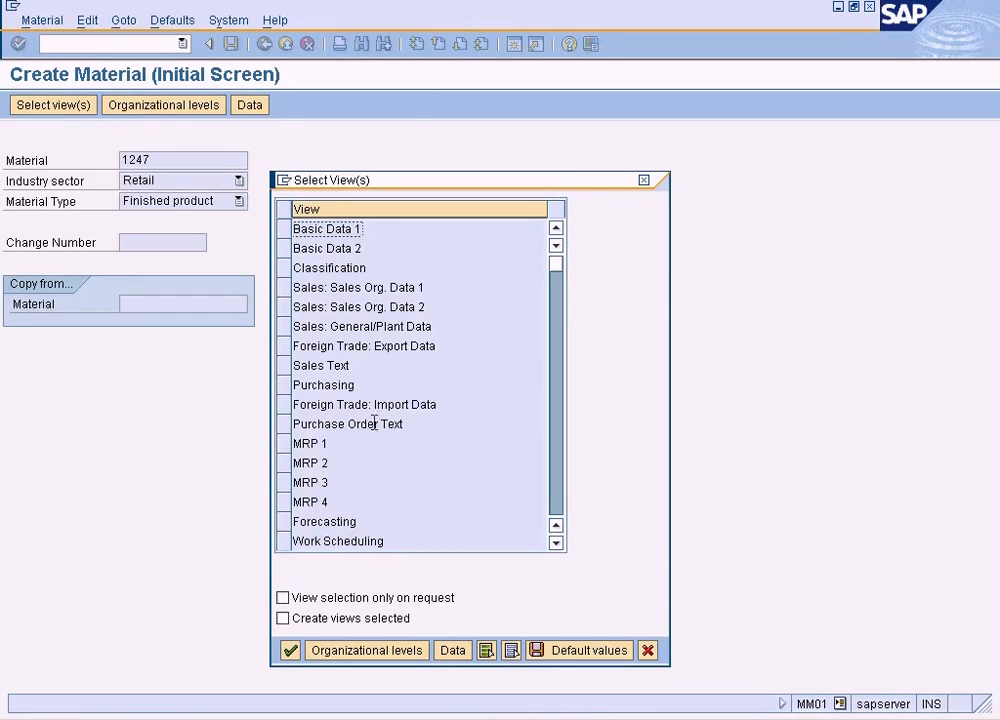
{"action": "mouse_move", "coordinate": [288, 330]}
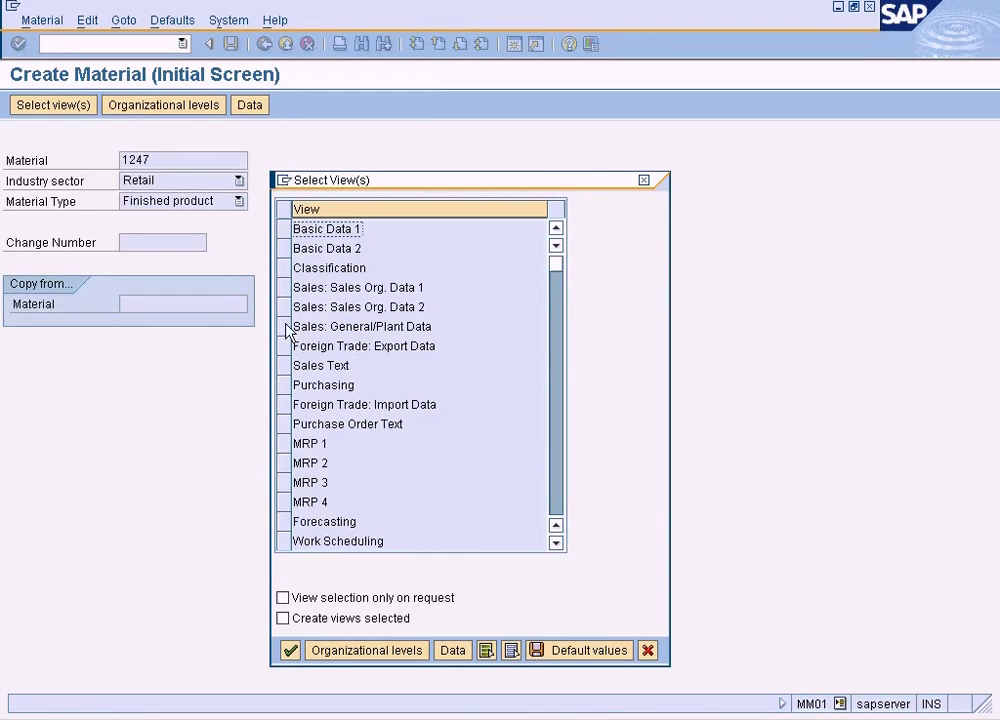
{"action": "left_click", "coordinate": [363, 326]}
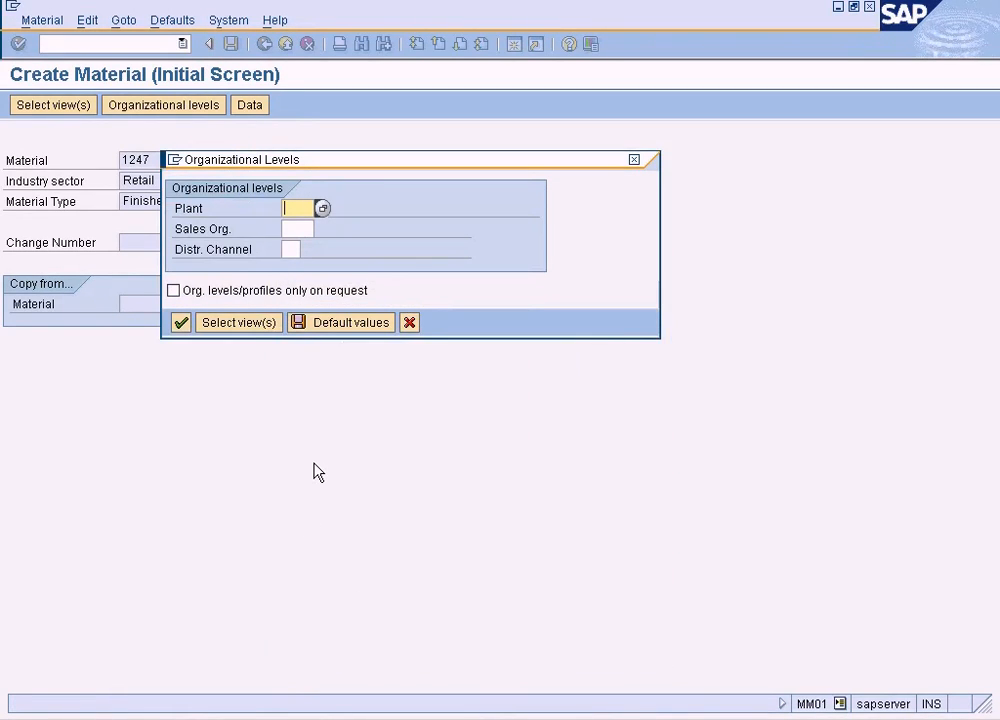
{"action": "type", "text": "NY"}
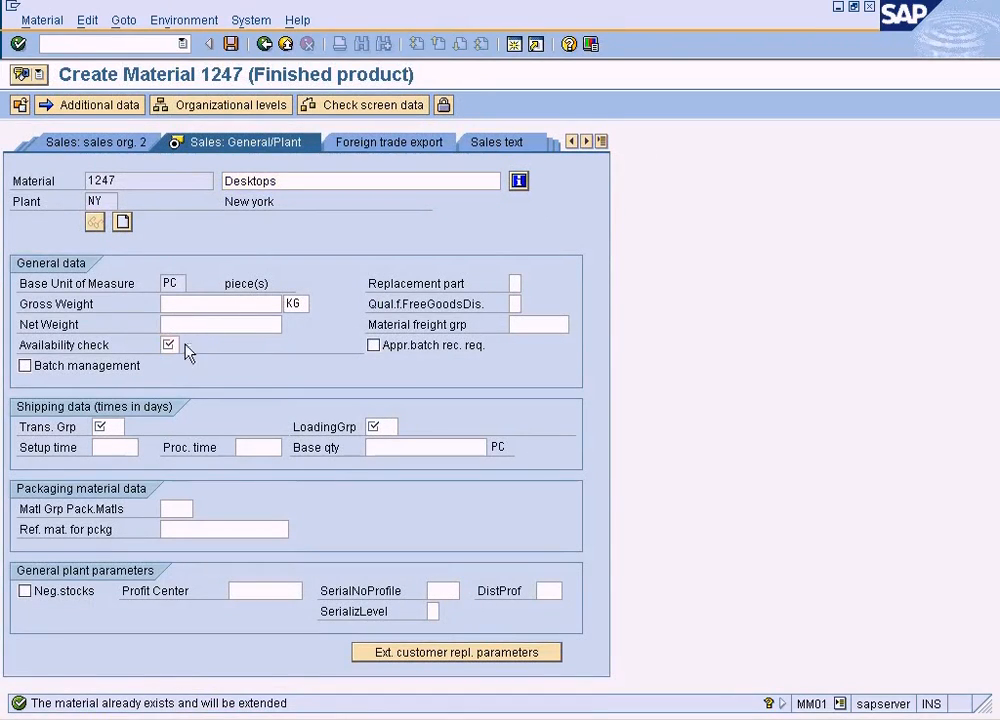
Set availability check 01 and transportation group 0001, and pick a loading group from the F4 list.
{"action": "left_click", "coordinate": [168, 344]}
{"action": "type", "text": "01"}
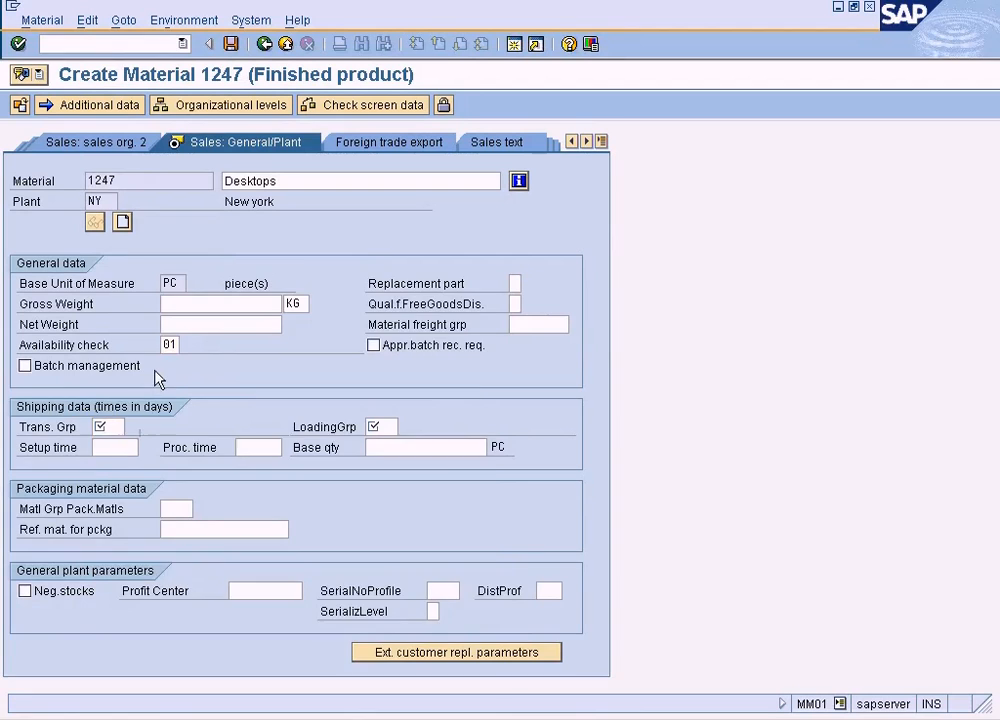
{"action": "left_click", "coordinate": [110, 426]}
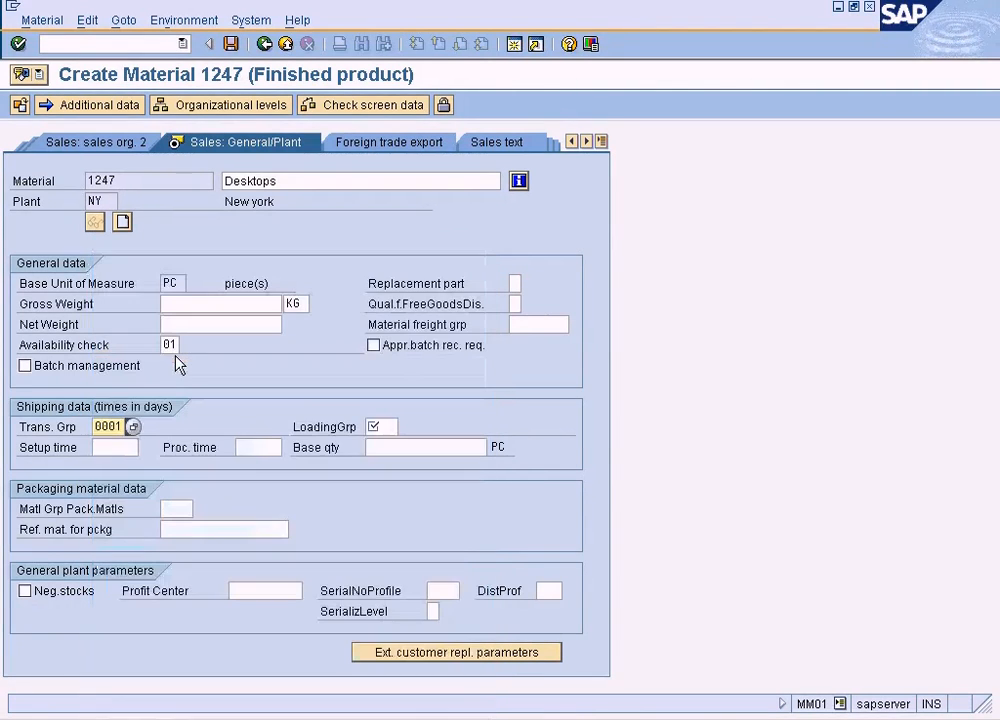
{"action": "left_click", "coordinate": [380, 427]}
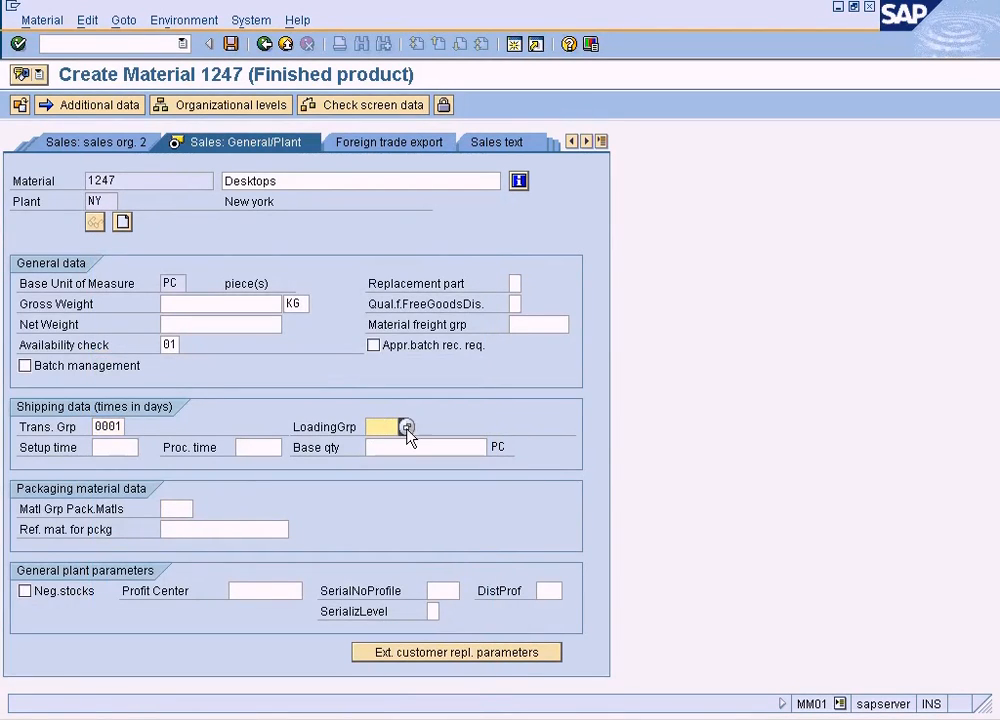
{"action": "left_click", "coordinate": [406, 427]}
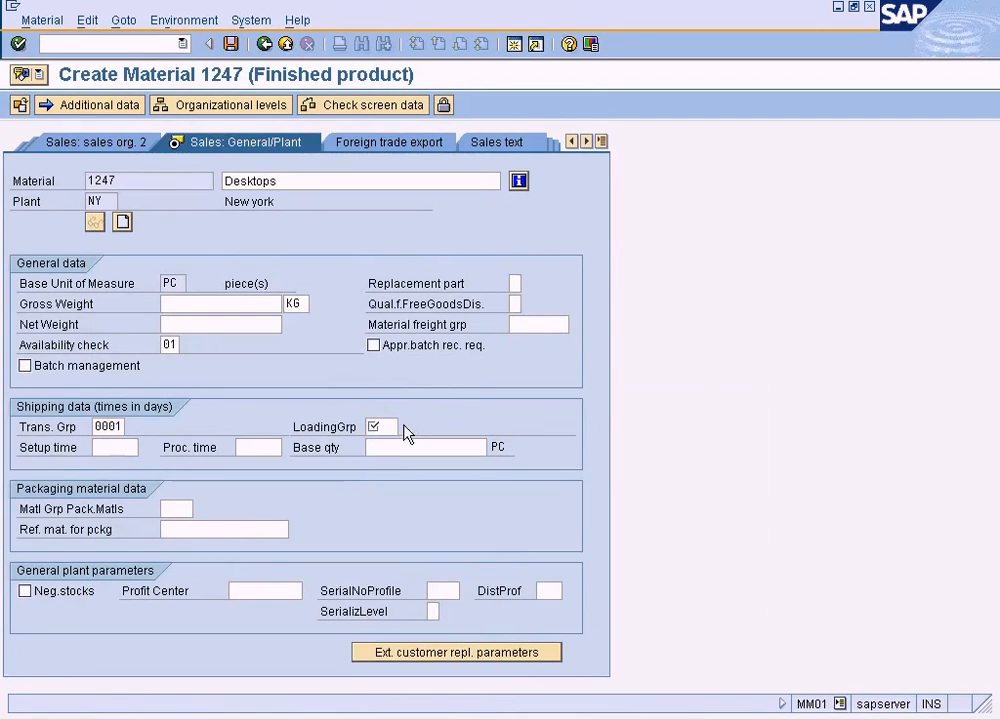
{"action": "left_click", "coordinate": [390, 427]}
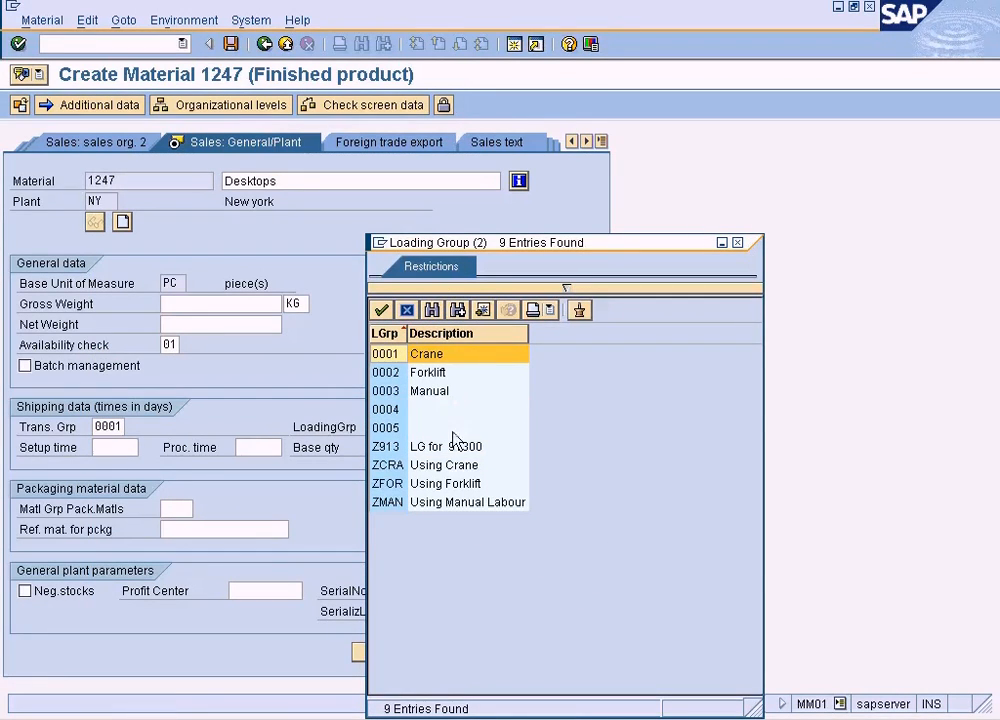
{"action": "left_click", "coordinate": [467, 501]}
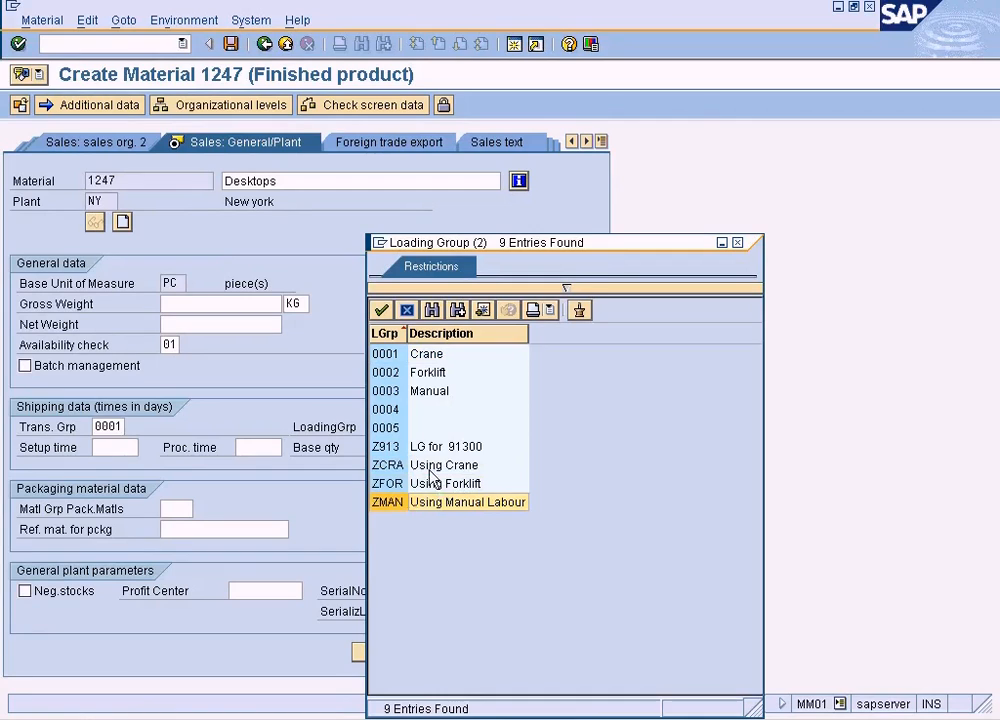
{"action": "left_click", "coordinate": [444, 465]}
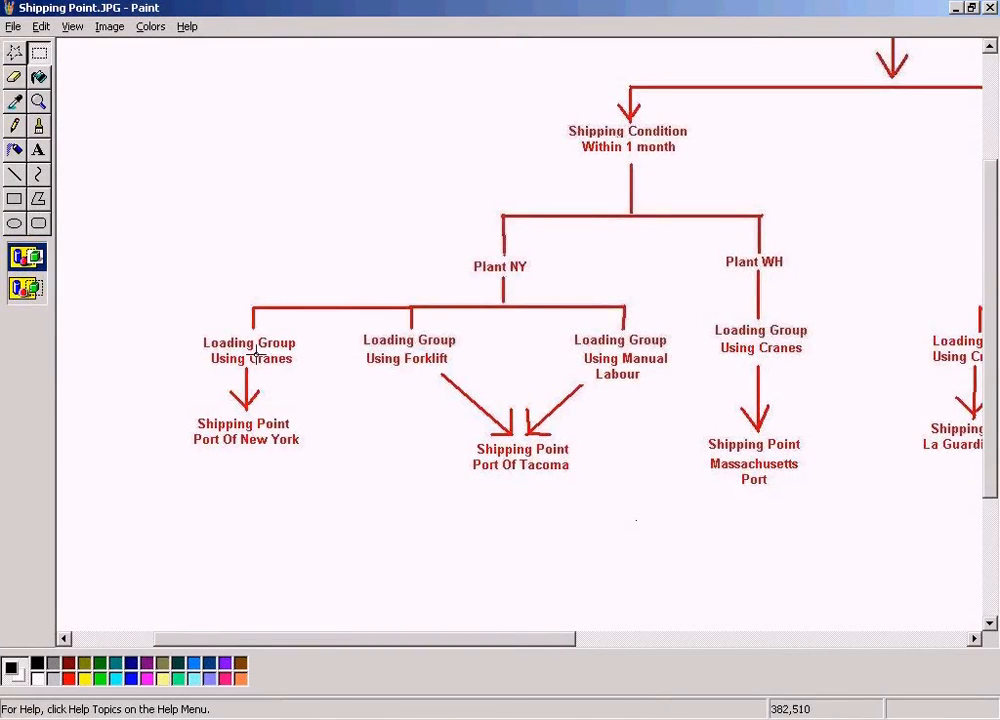
{"action": "left_click_drag", "start_coordinate": [192, 322], "coordinate": [312, 386]}
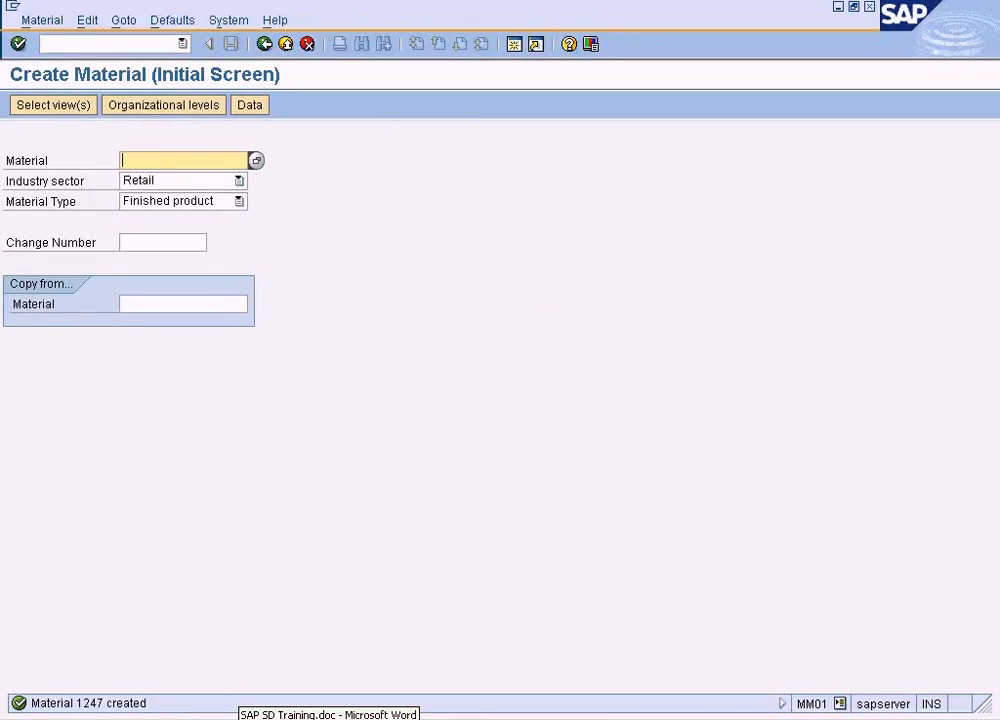
Check the SAP SD training notes in Word, then return to the Create Material initial screen.
{"action": "left_click", "coordinate": [328, 714]}
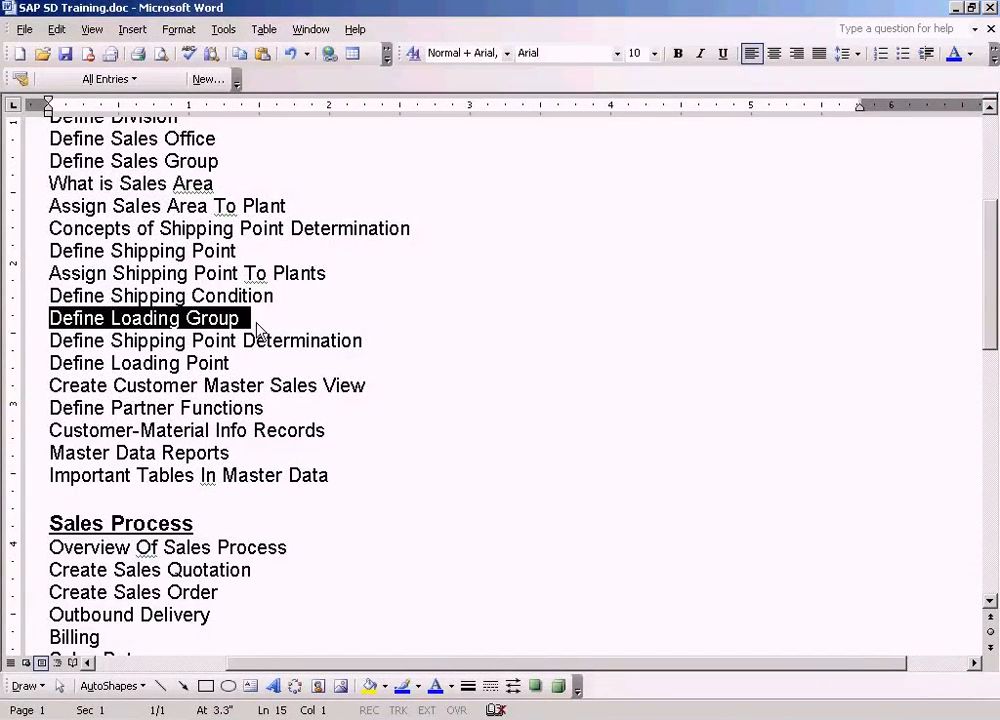
{"action": "mouse_move", "coordinate": [437, 545]}
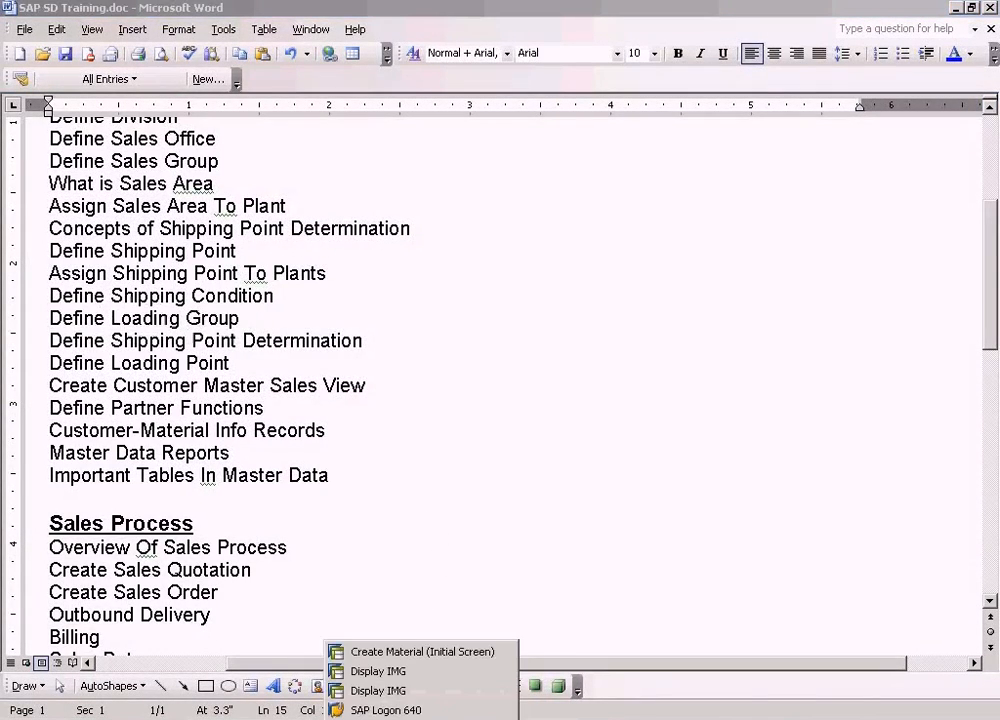
{"action": "left_click", "coordinate": [422, 651]}
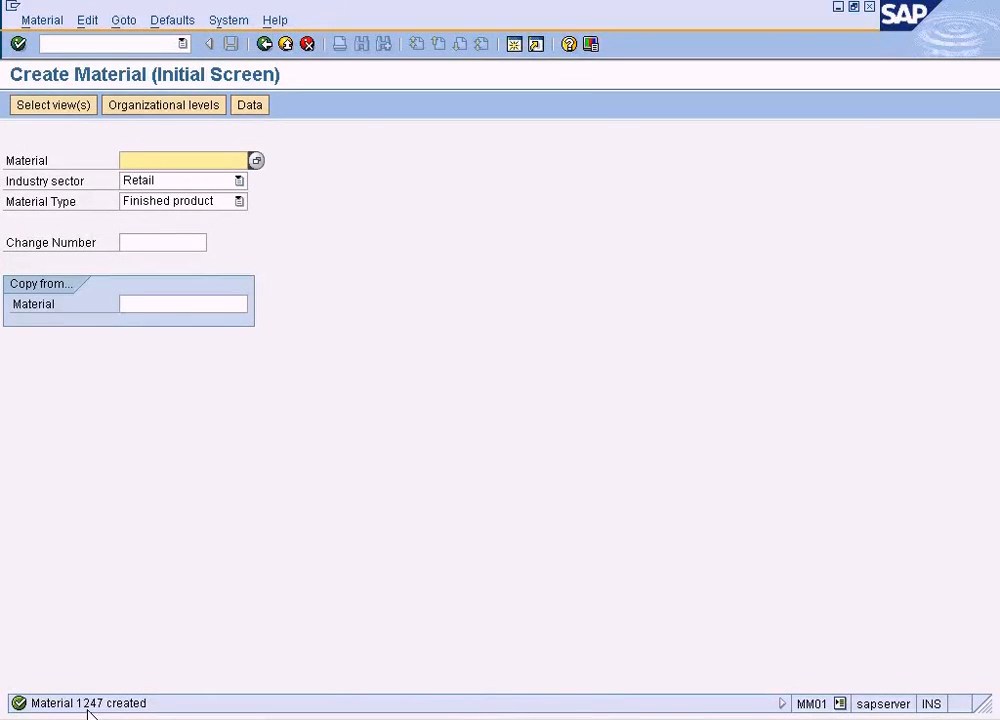
{"action": "mouse_move", "coordinate": [210, 607]}
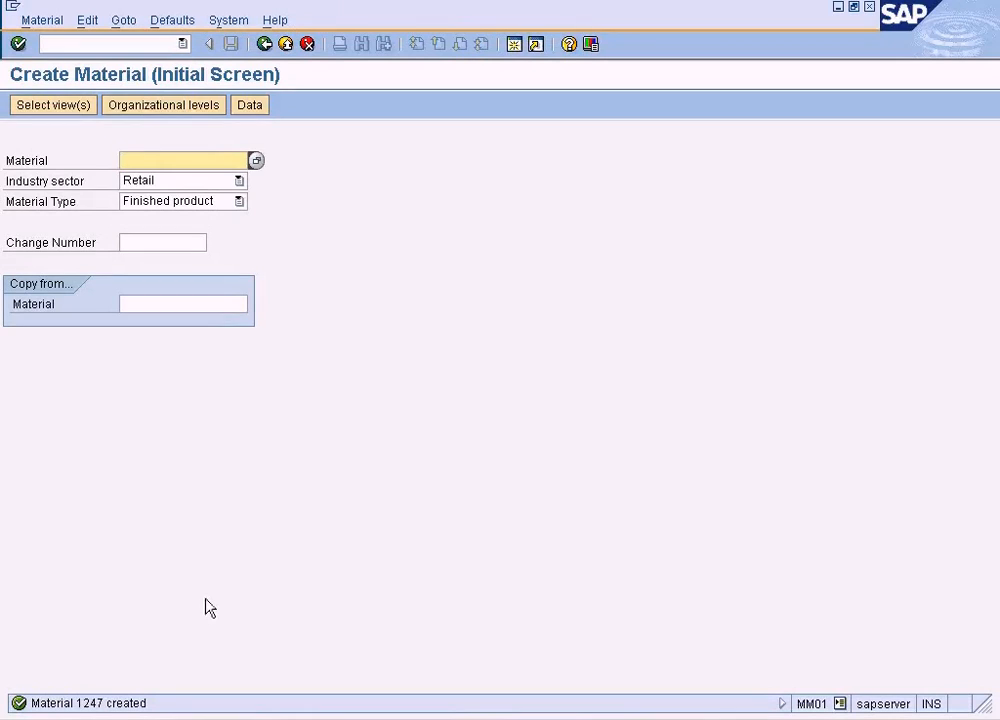